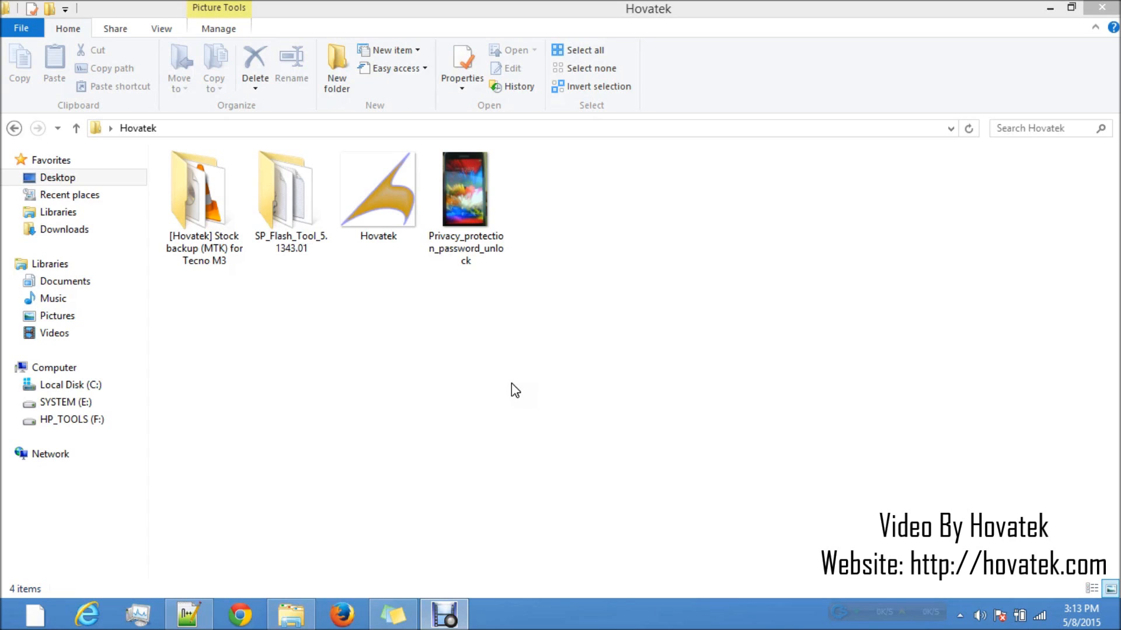
# After noting the SP Flash Tool and stock backup folders, view the Privacy_protection_password_unlock photo.
pyautogui.click(291, 188)
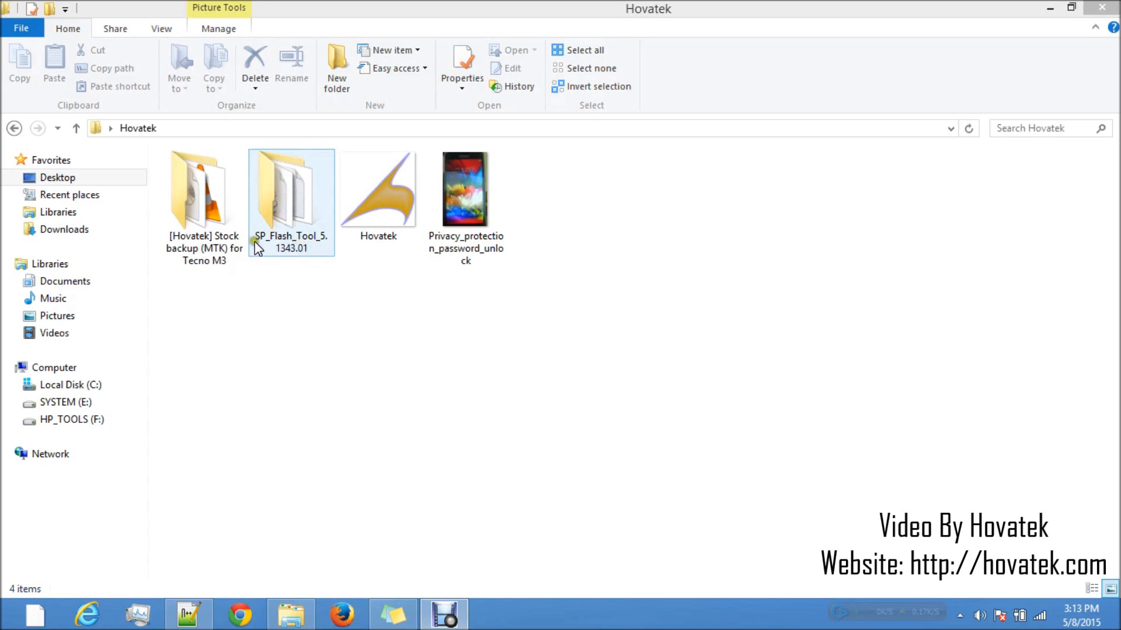
pyautogui.click(203, 189)
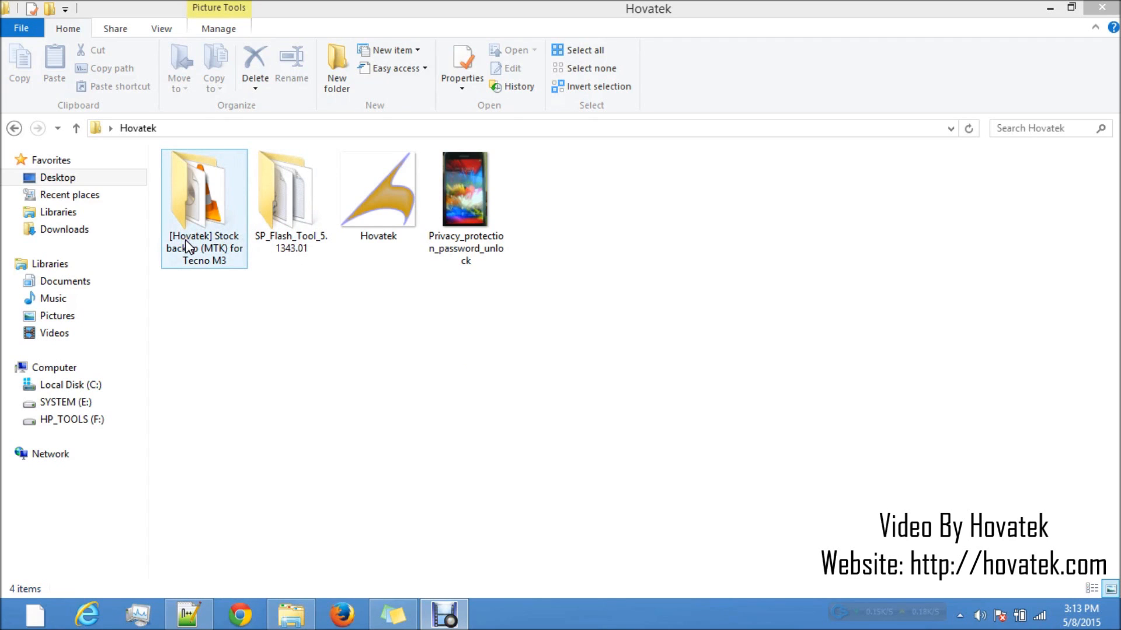
pyautogui.moveTo(198, 256)
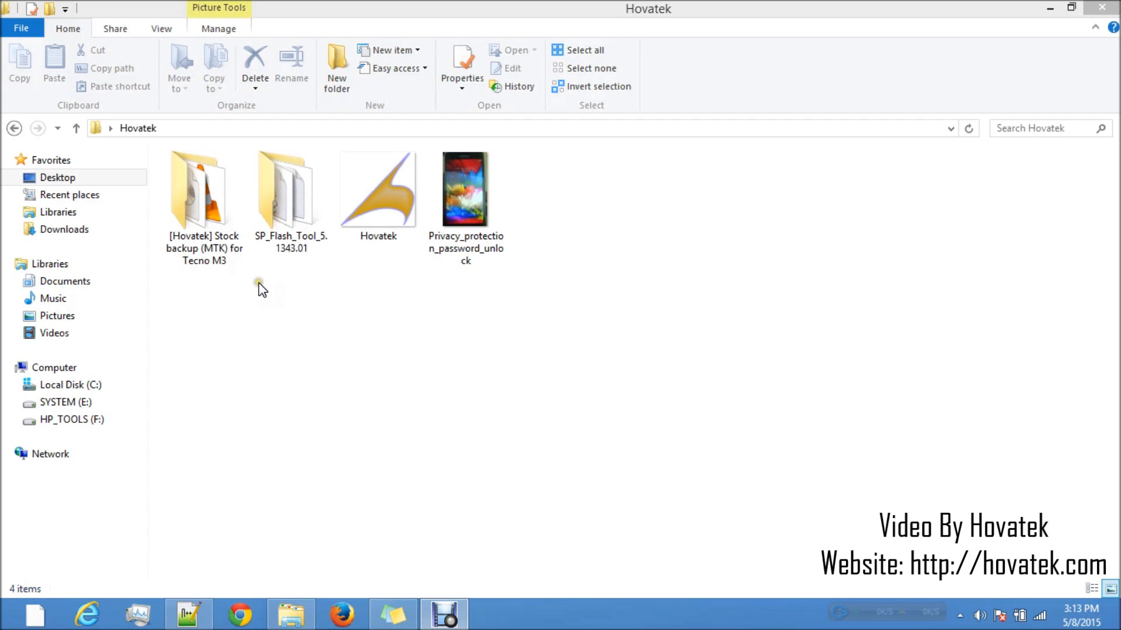
pyautogui.moveTo(260, 289)
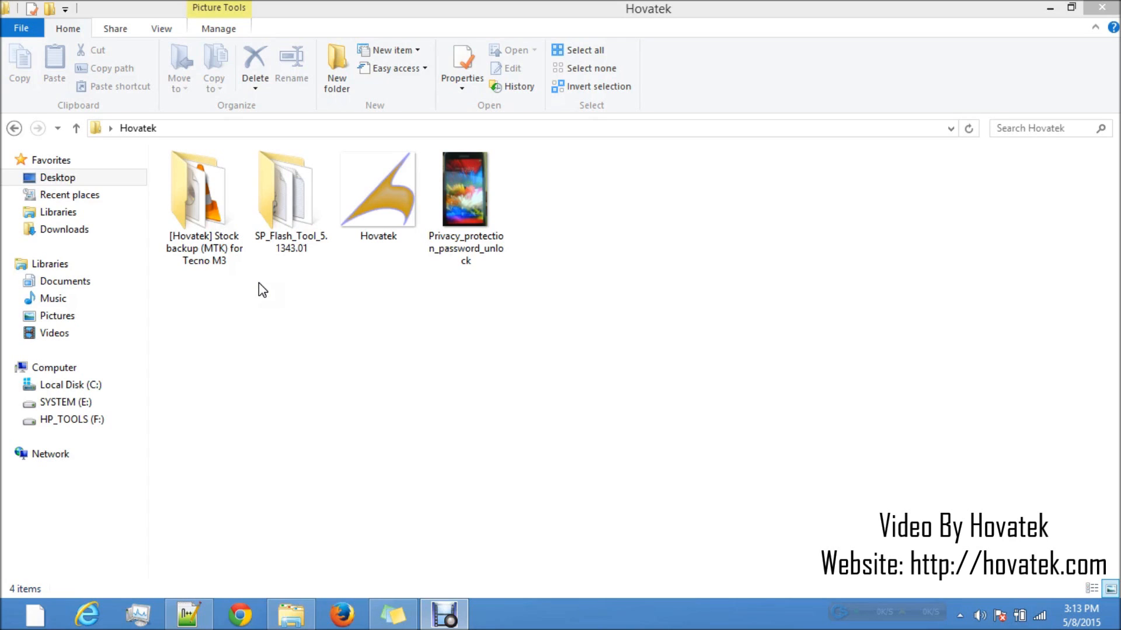
pyautogui.moveTo(282, 273)
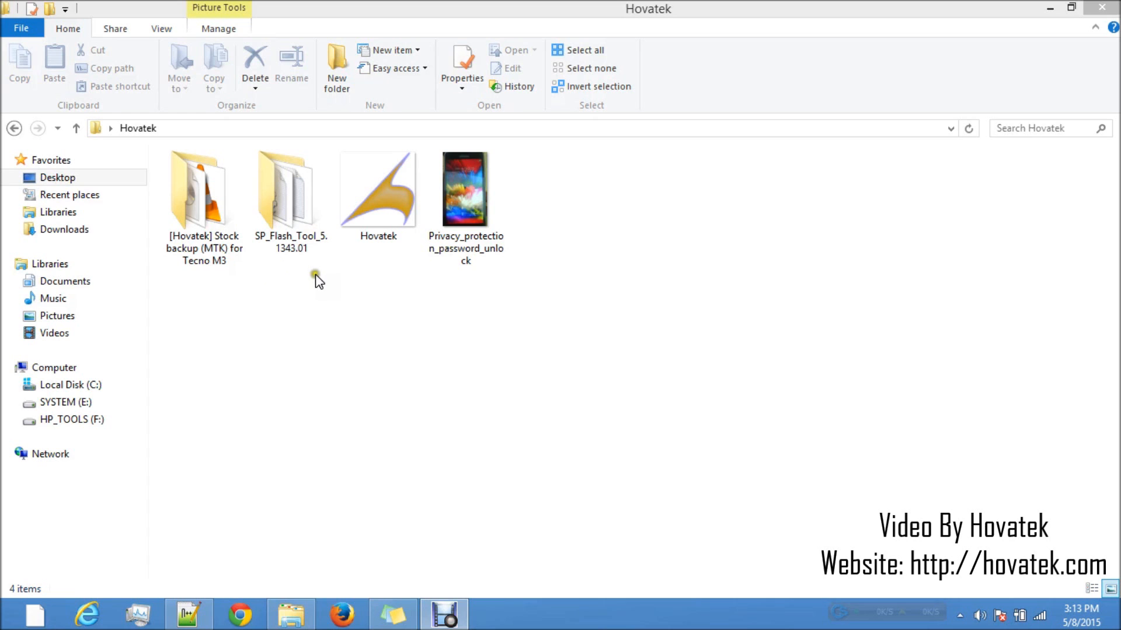
pyautogui.click(466, 187)
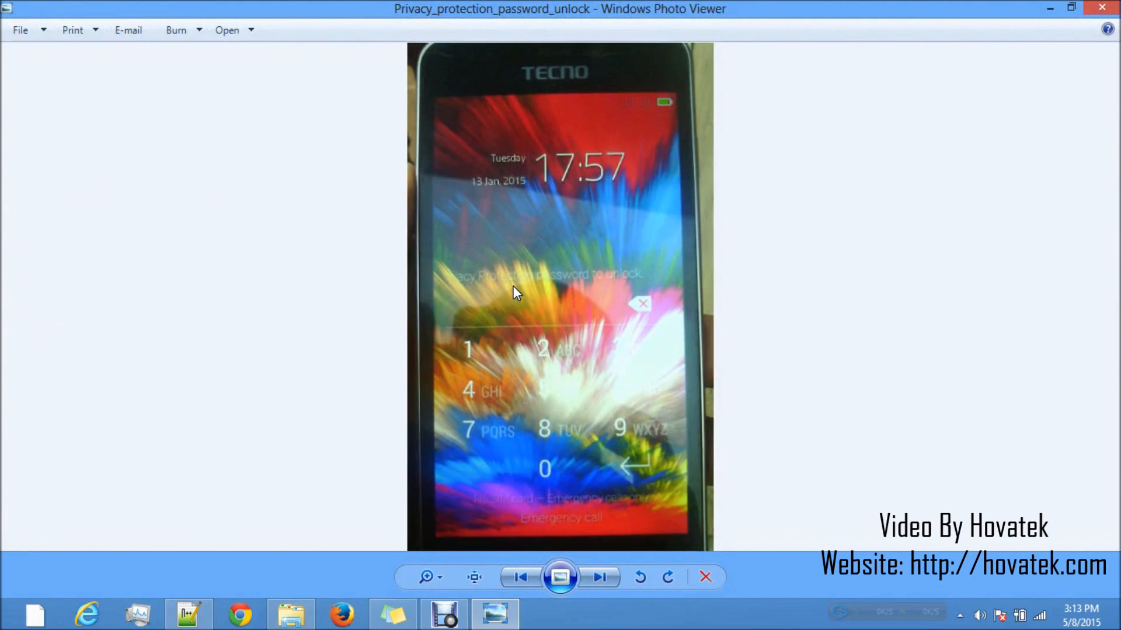
pyautogui.moveTo(510, 286)
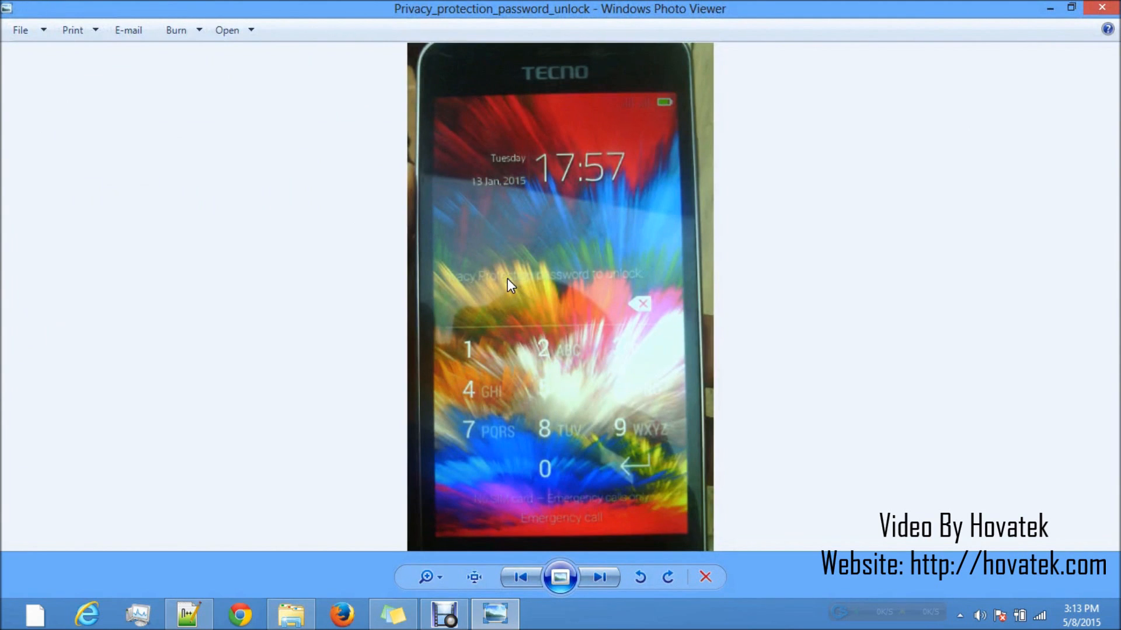
pyautogui.moveTo(481, 284)
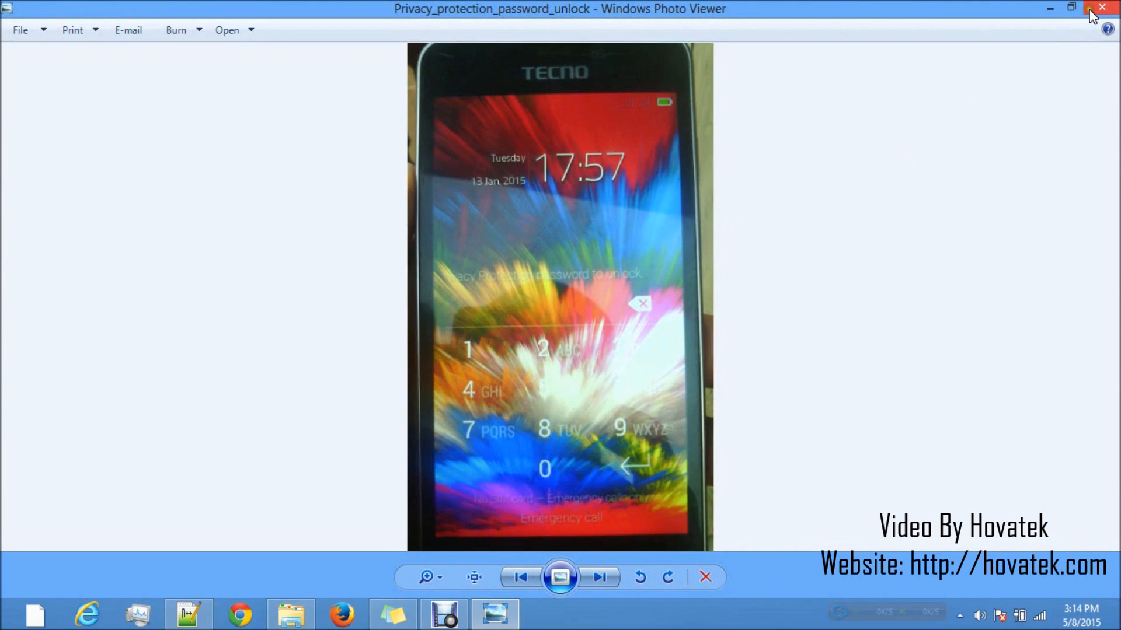
# Leave the photo and run flash_tool from the SP_Flash_Tool_5.1343.01 folder as administrator.
pyautogui.click(1098, 8)
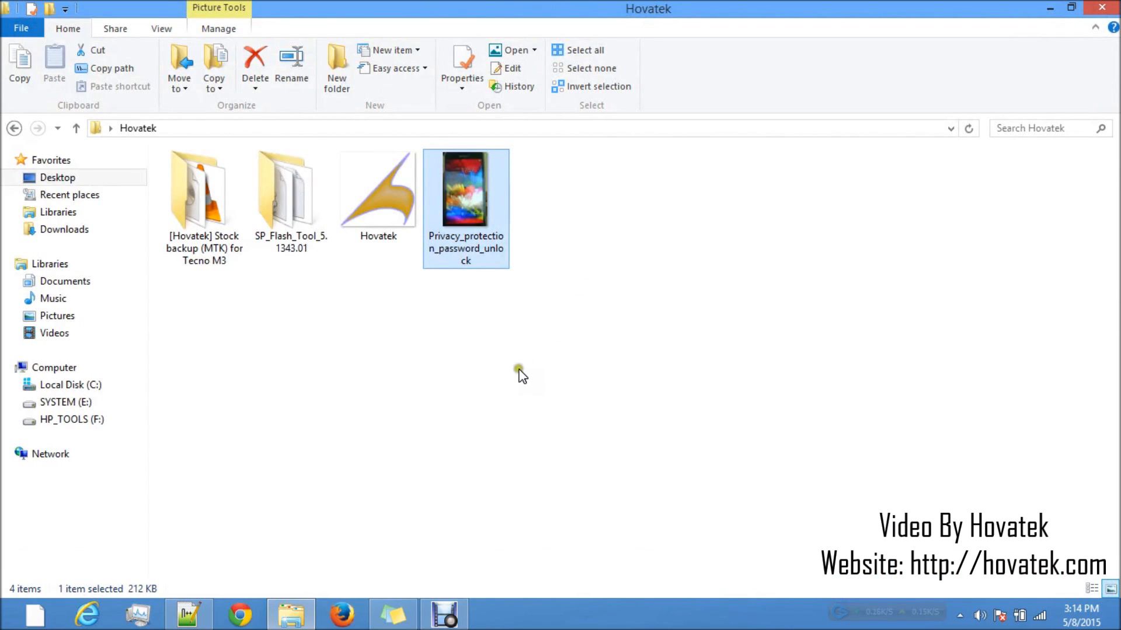
pyautogui.moveTo(444, 367)
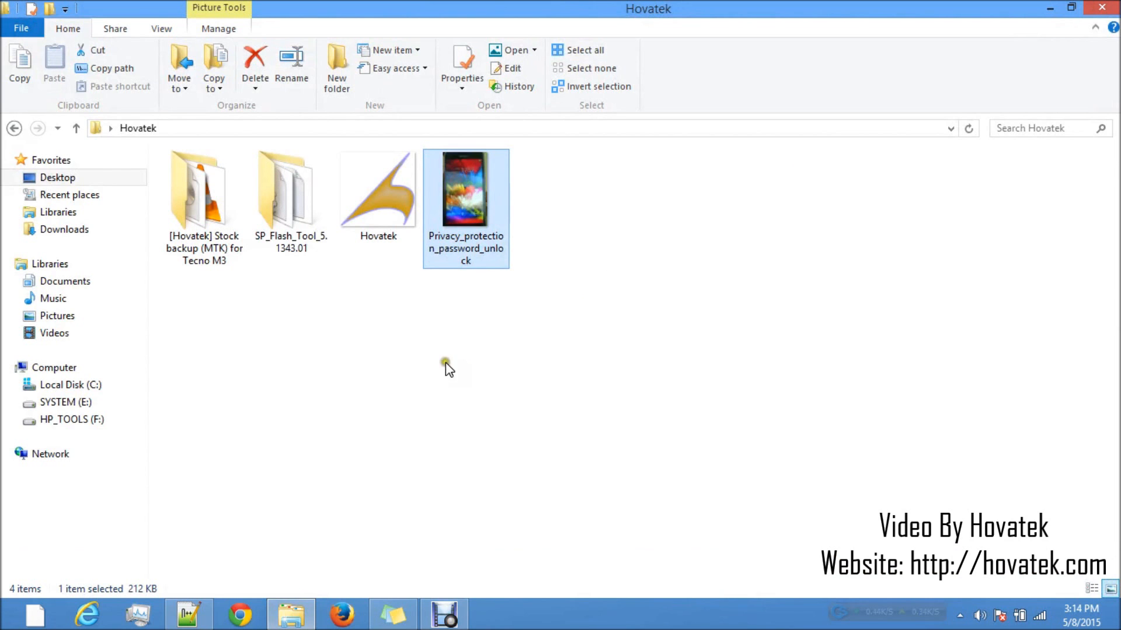
pyautogui.doubleClick(290, 187)
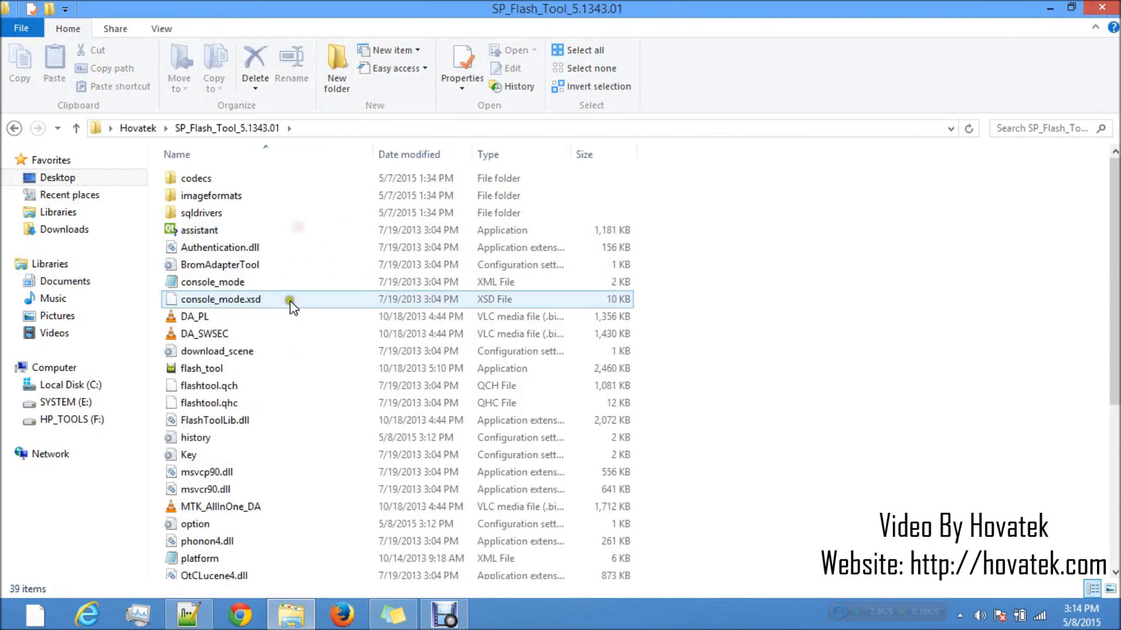
pyautogui.click(202, 368)
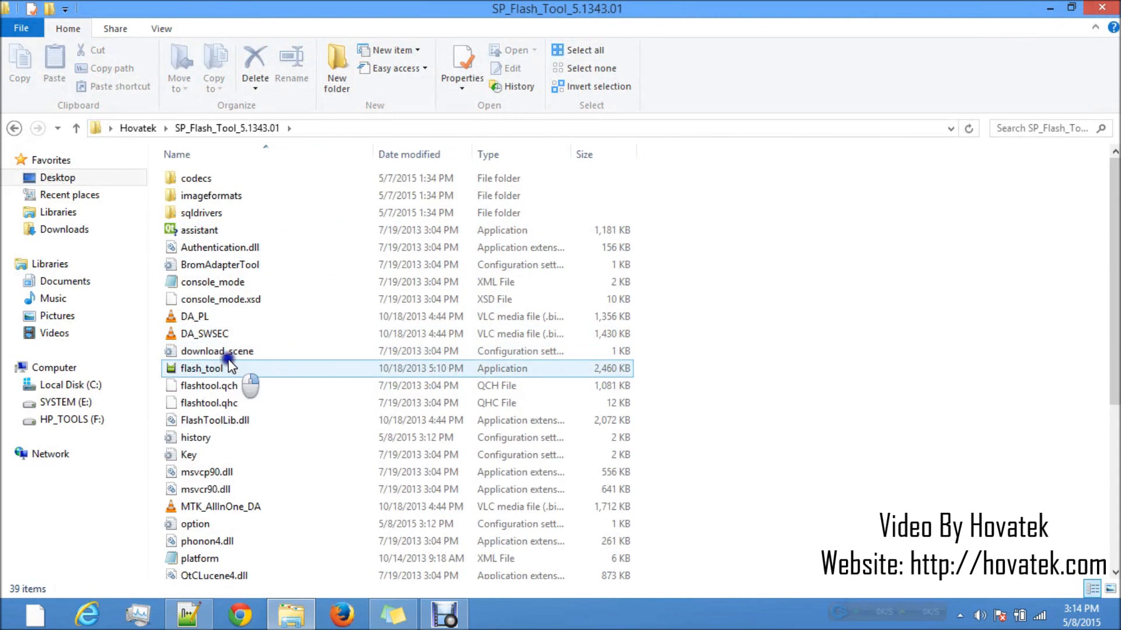
pyautogui.rightClick(202, 367)
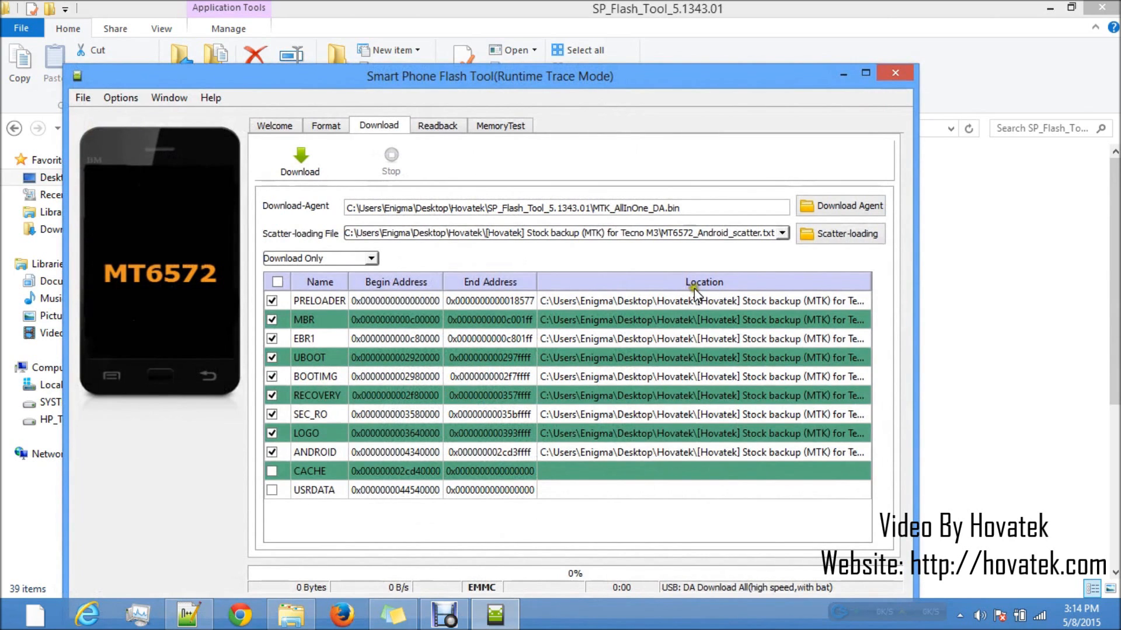
pyautogui.moveTo(712, 81)
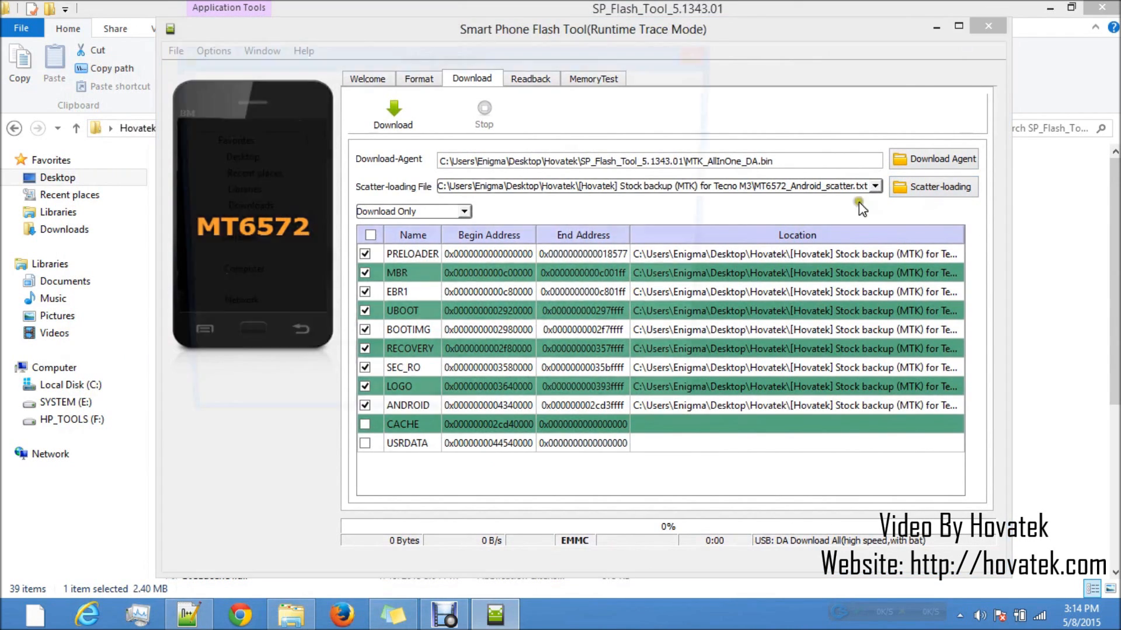
# Load MT6572_Android_scatter from the Tecno M3 stock backup folder via Scatter-loading.
pyautogui.click(939, 187)
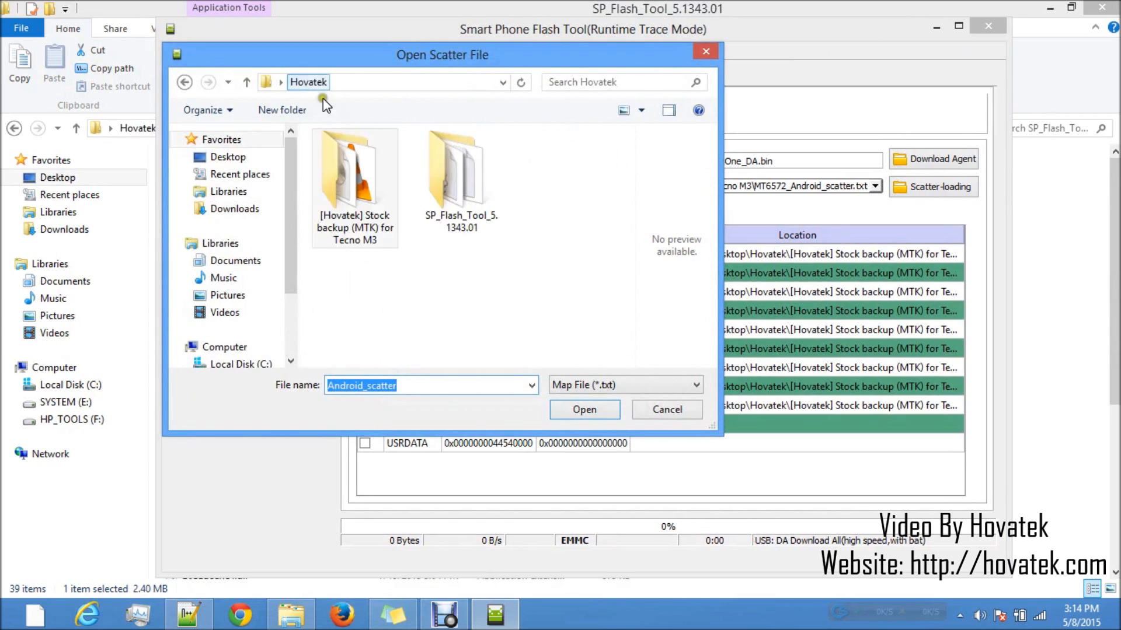
pyautogui.doubleClick(355, 170)
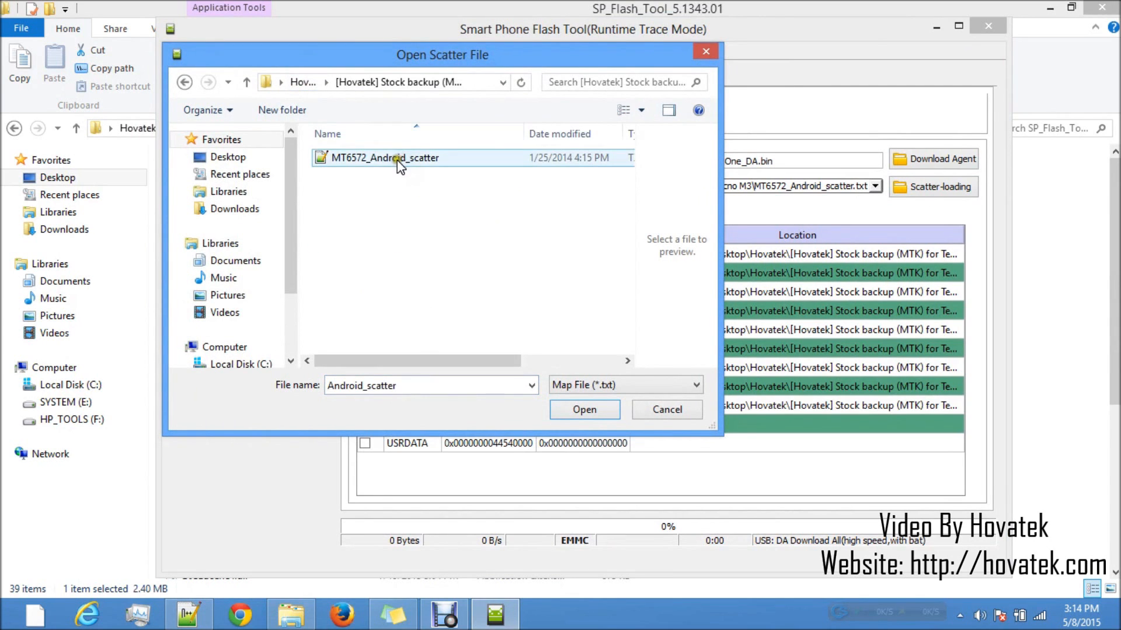
pyautogui.click(582, 410)
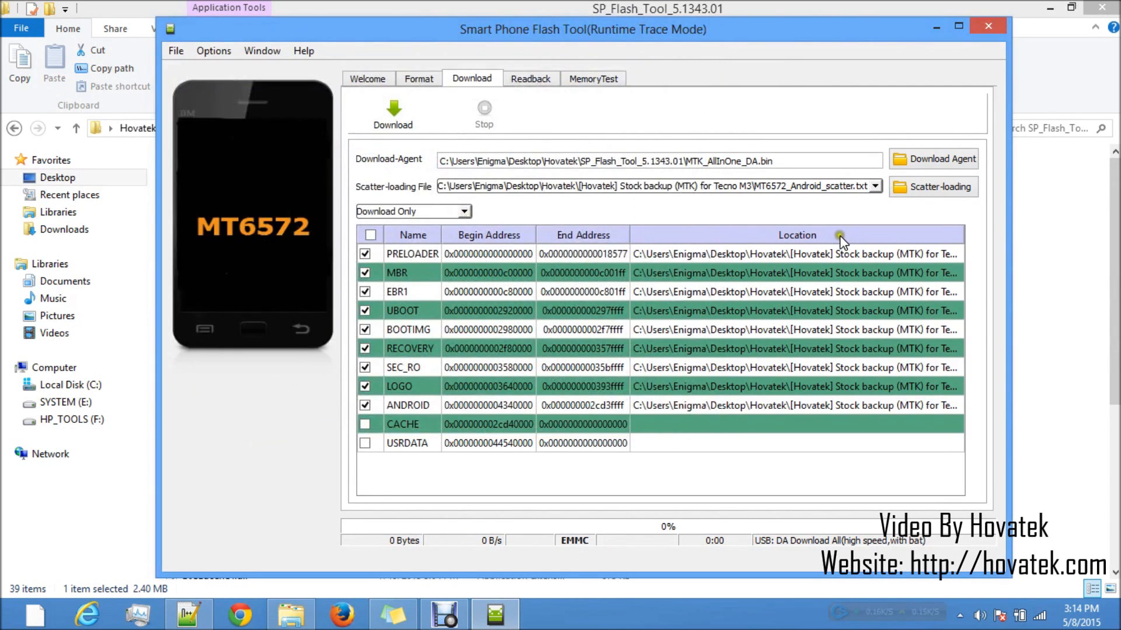
pyautogui.moveTo(438, 99)
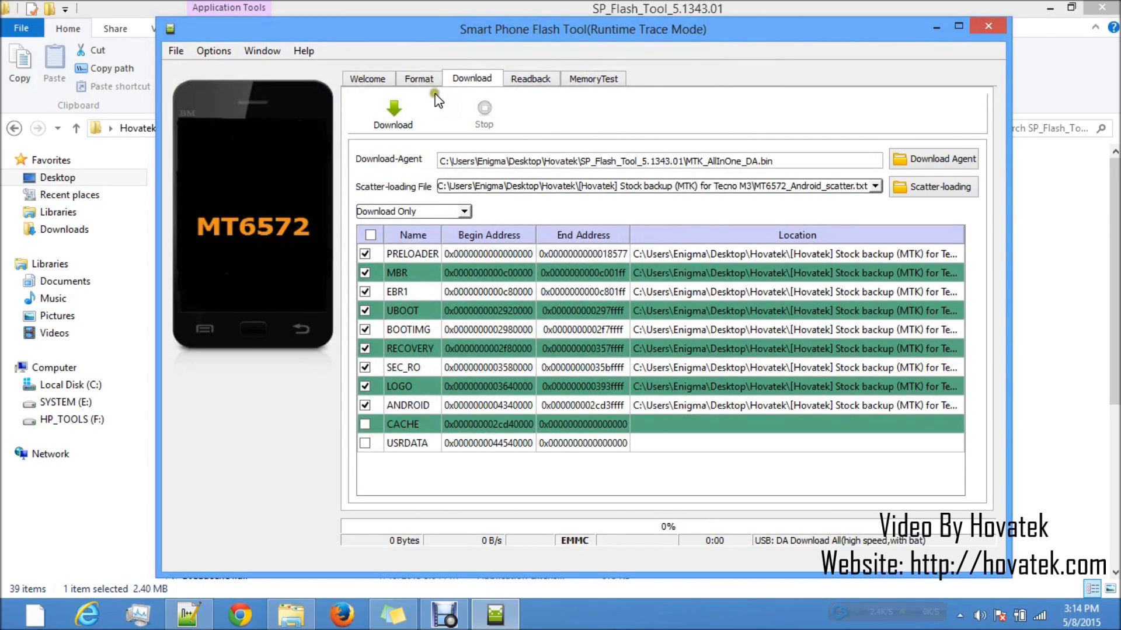
# Start an Auto Format Flash of the whole flash except the bootloader.
pyautogui.click(419, 78)
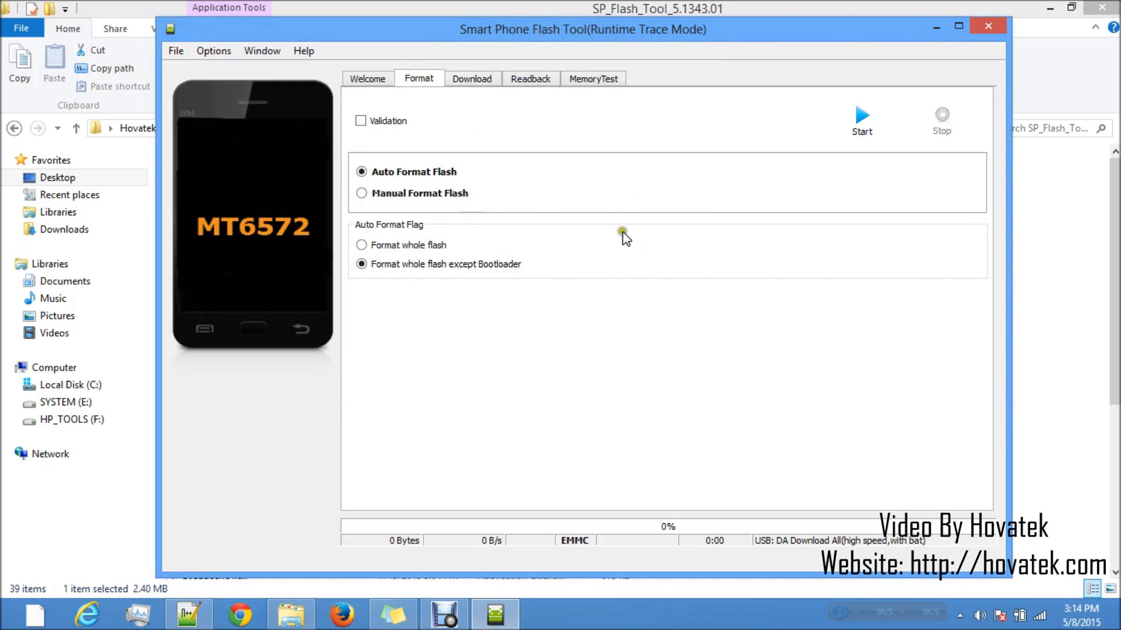
pyautogui.click(861, 115)
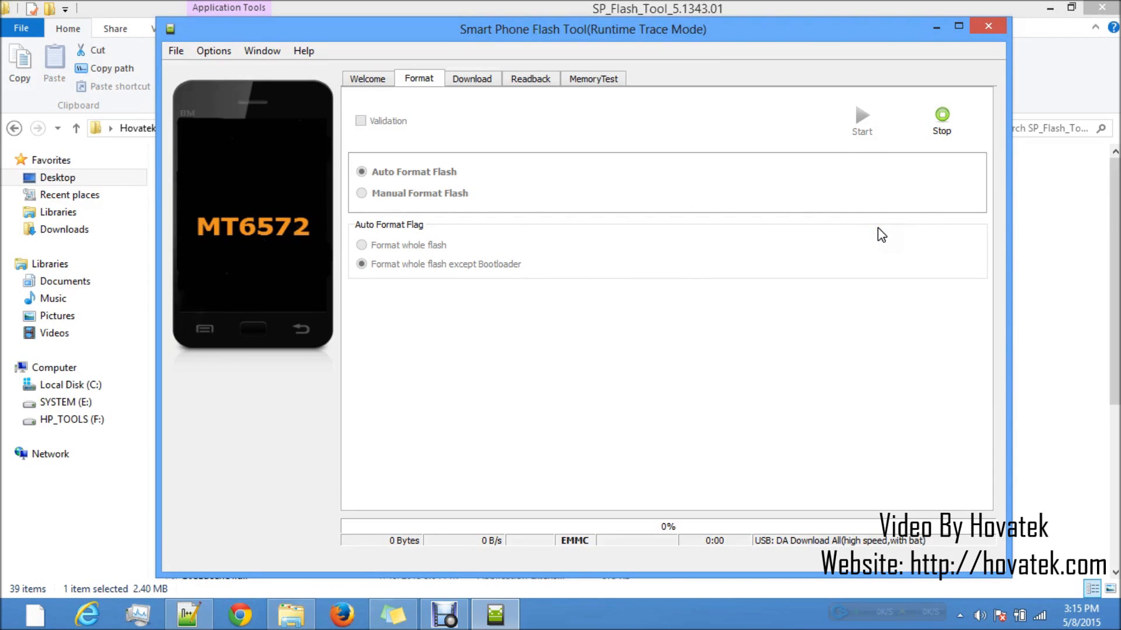
pyautogui.moveTo(890, 234)
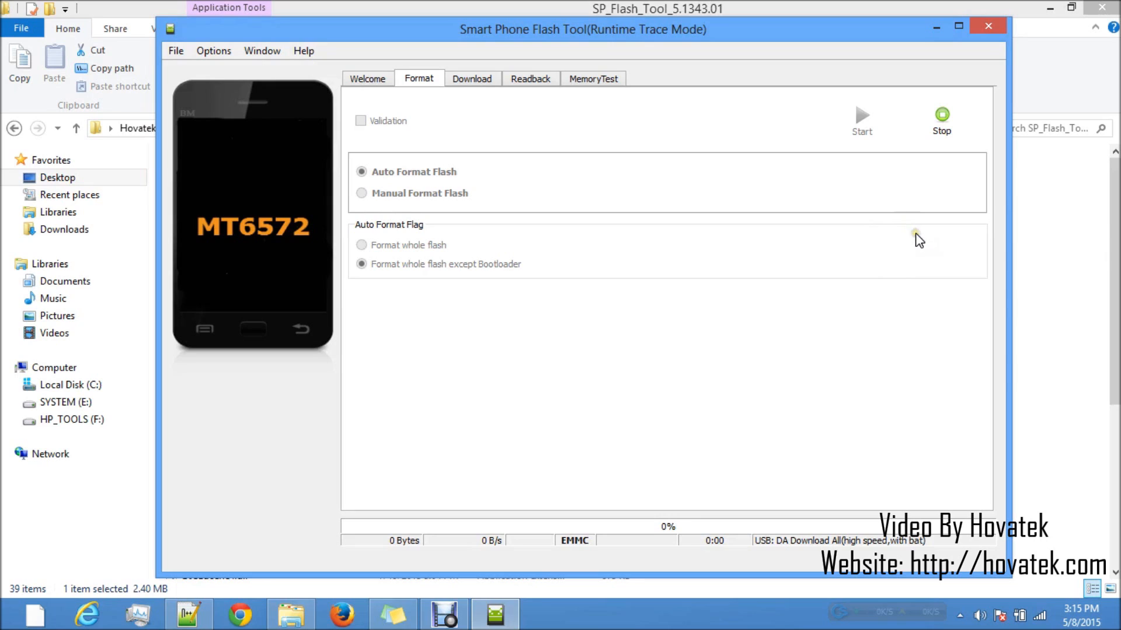
pyautogui.moveTo(930, 251)
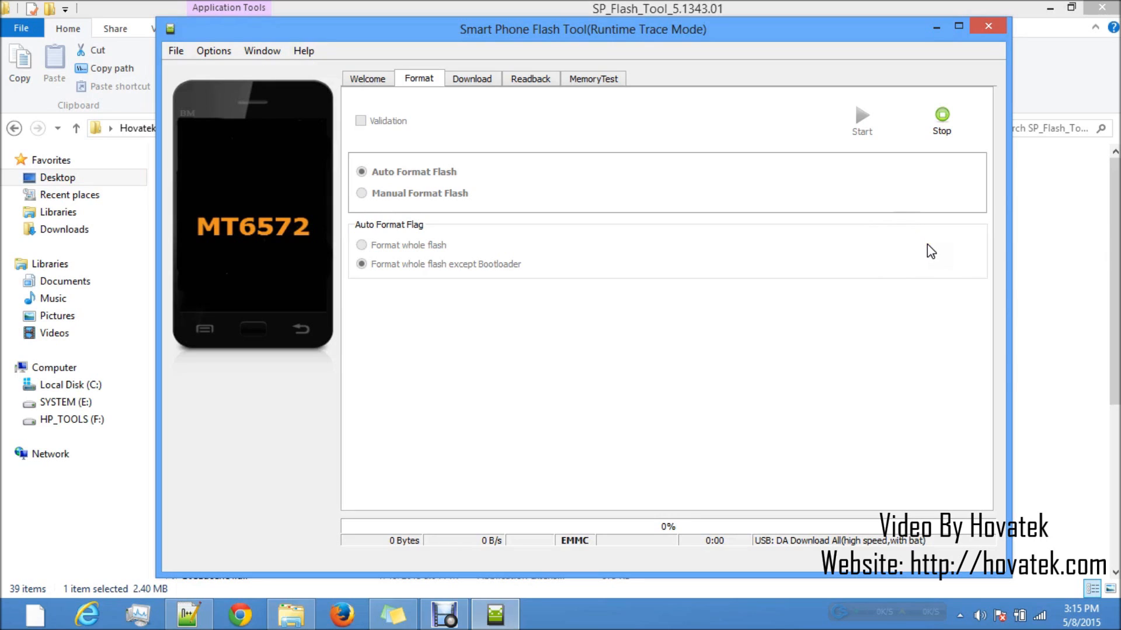
pyautogui.moveTo(1029, 377)
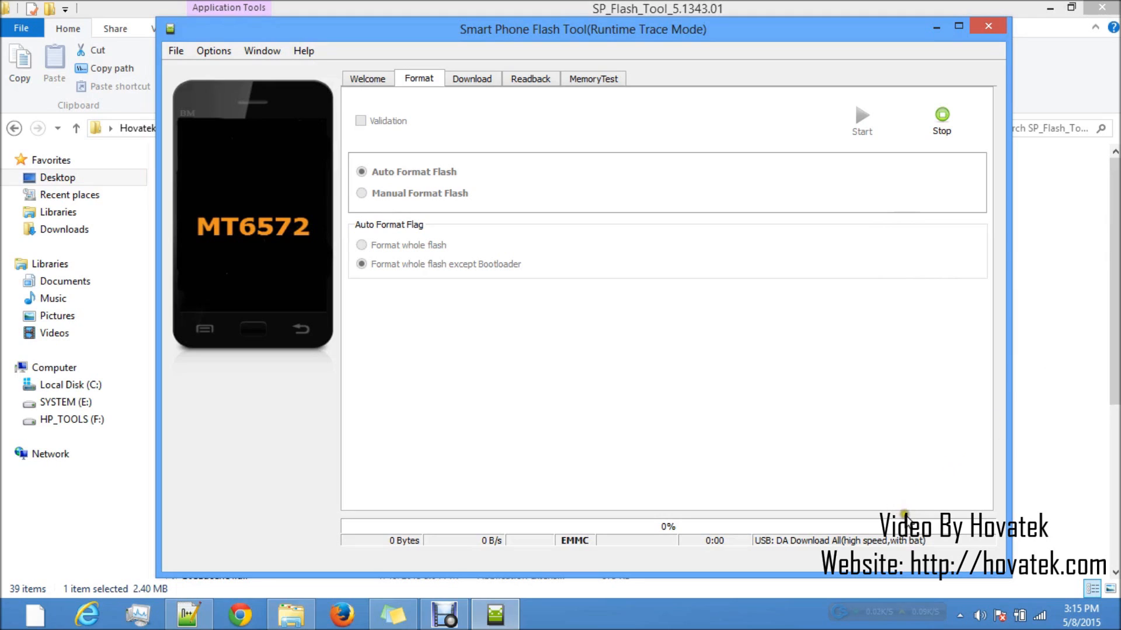
pyautogui.moveTo(905, 502)
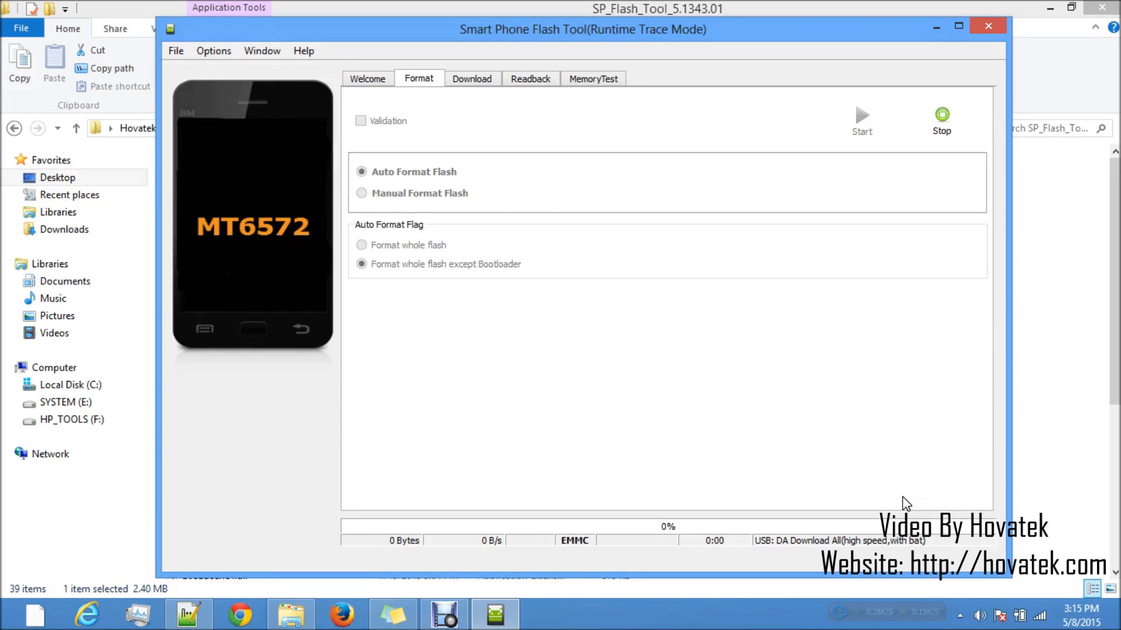
# Let the format finish and dismiss the Format Ok confirmation.
pyautogui.click(861, 113)
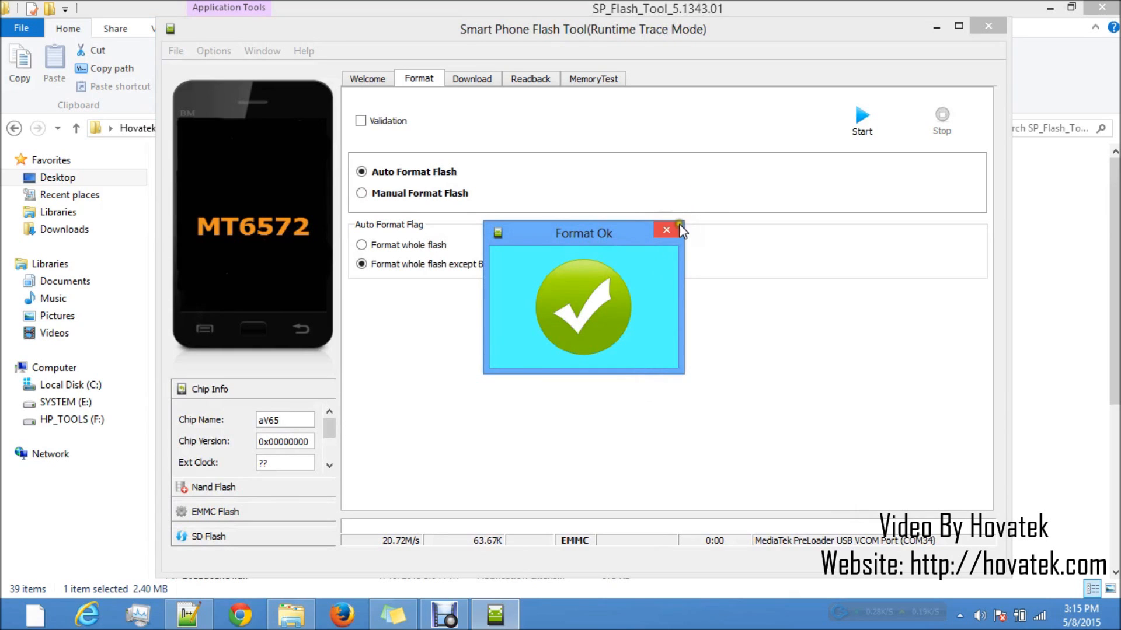
pyautogui.click(665, 230)
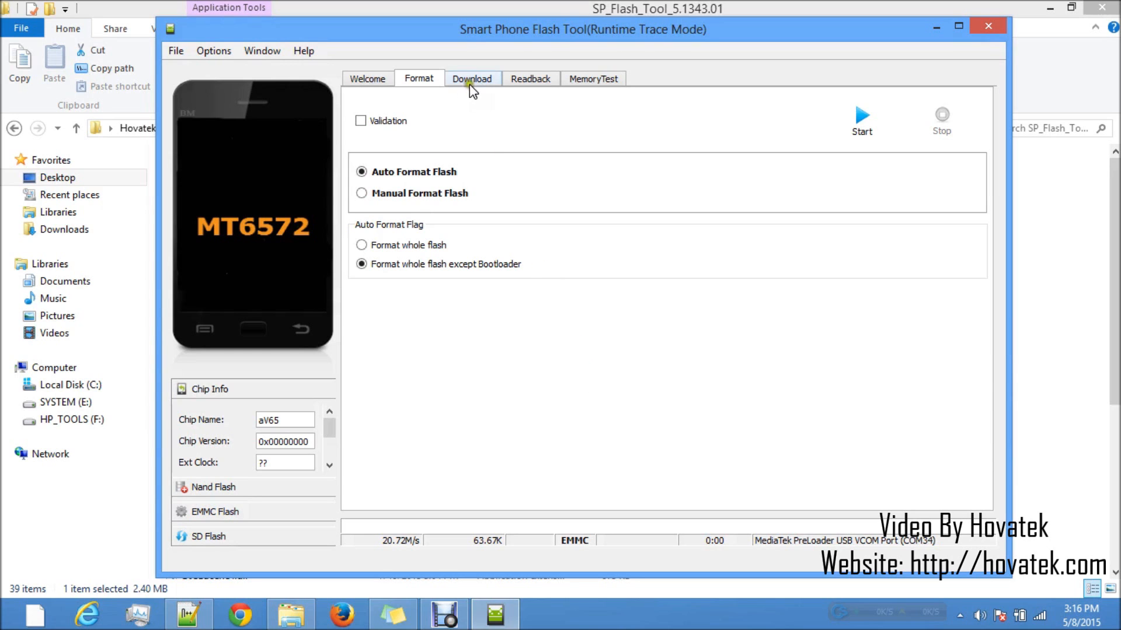
# Return to Download and reload the MT6572_Android_scatter file with PRELOADER through ANDROID checked.
pyautogui.click(472, 78)
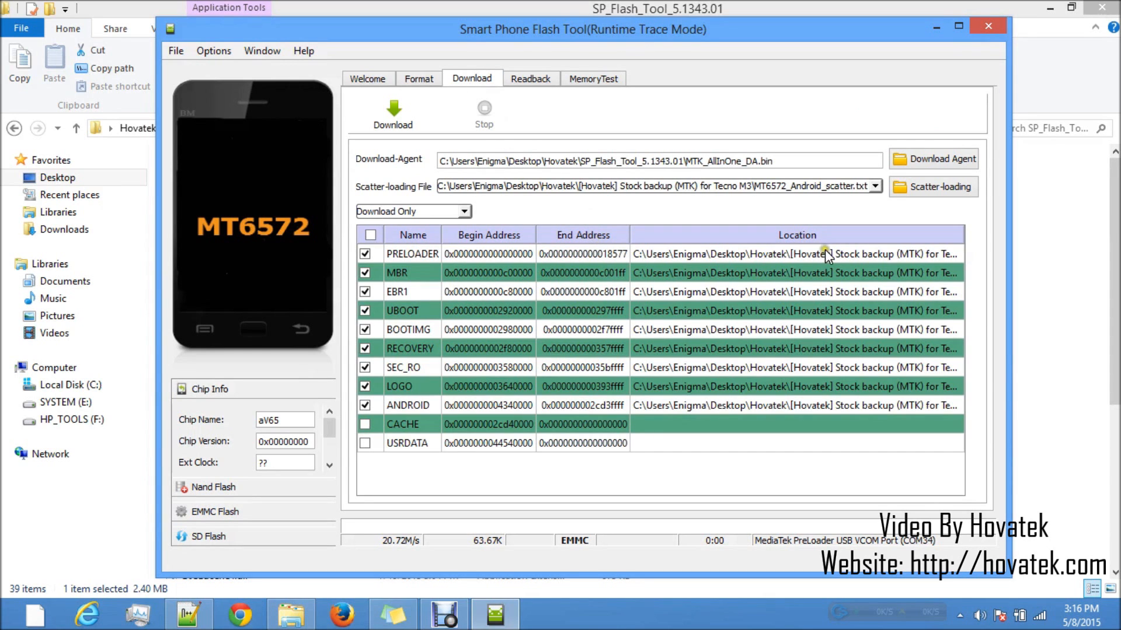
pyautogui.click(940, 187)
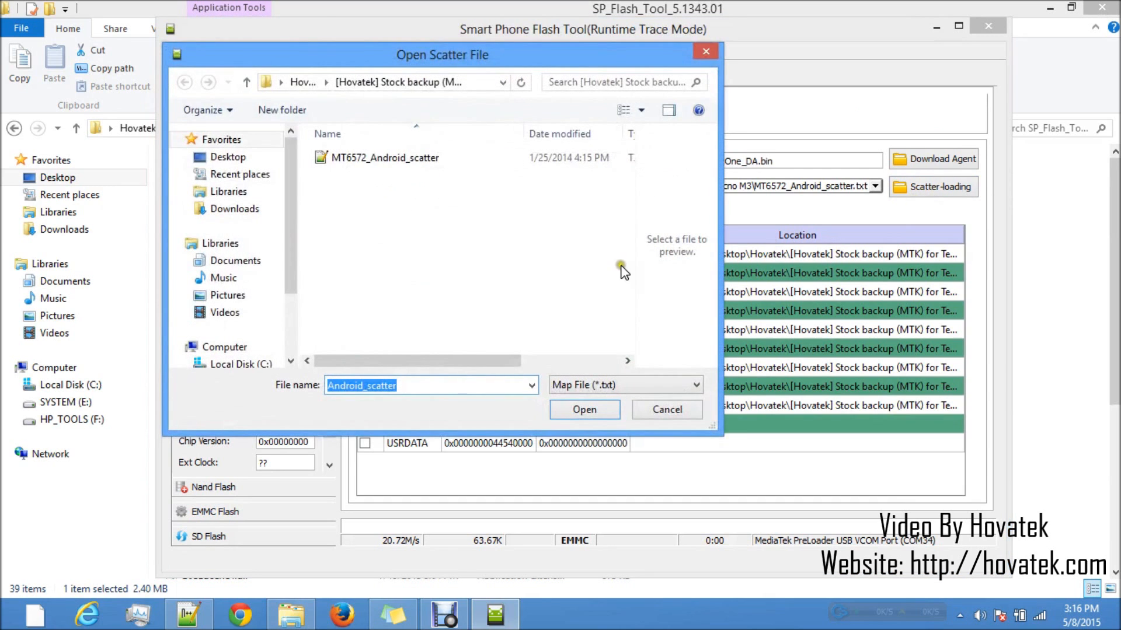
pyautogui.click(583, 410)
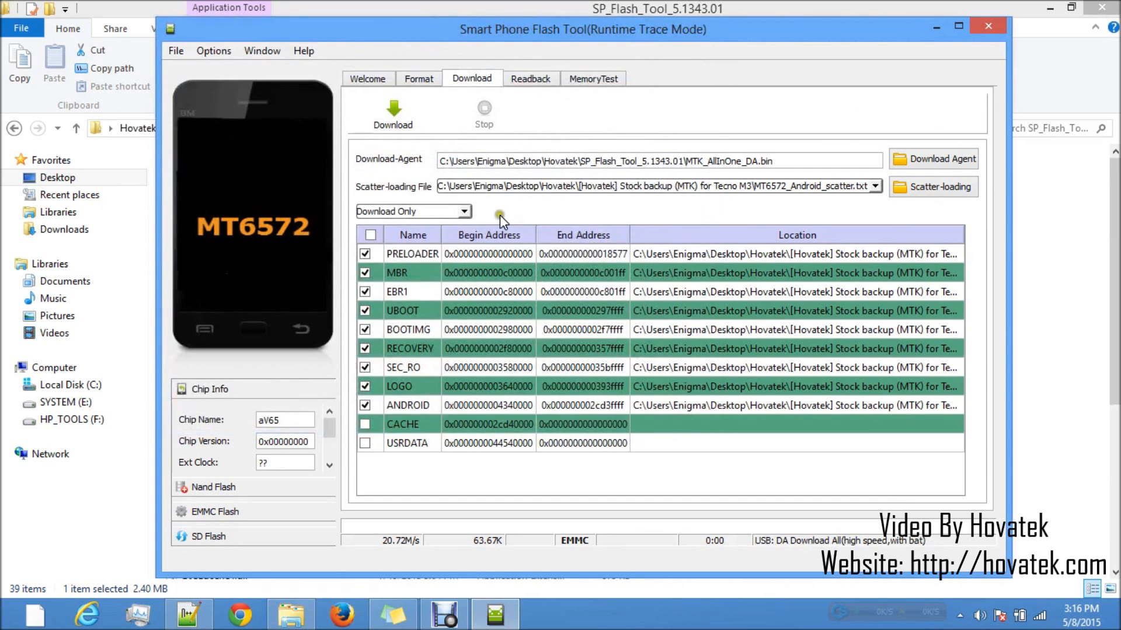
pyautogui.moveTo(452, 398)
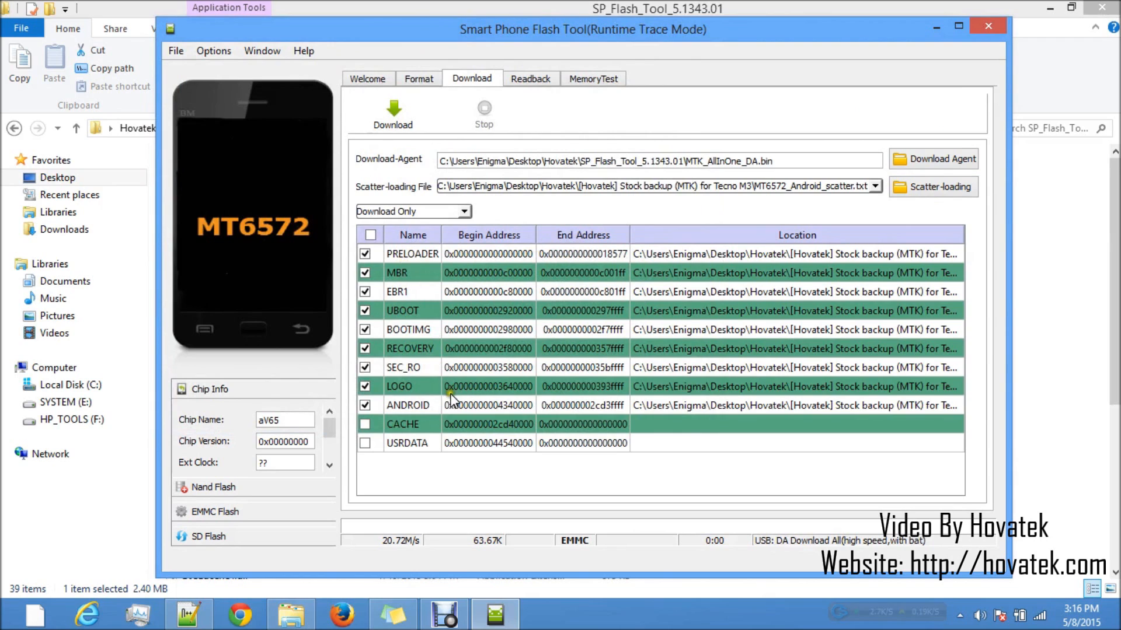
pyautogui.moveTo(571, 408)
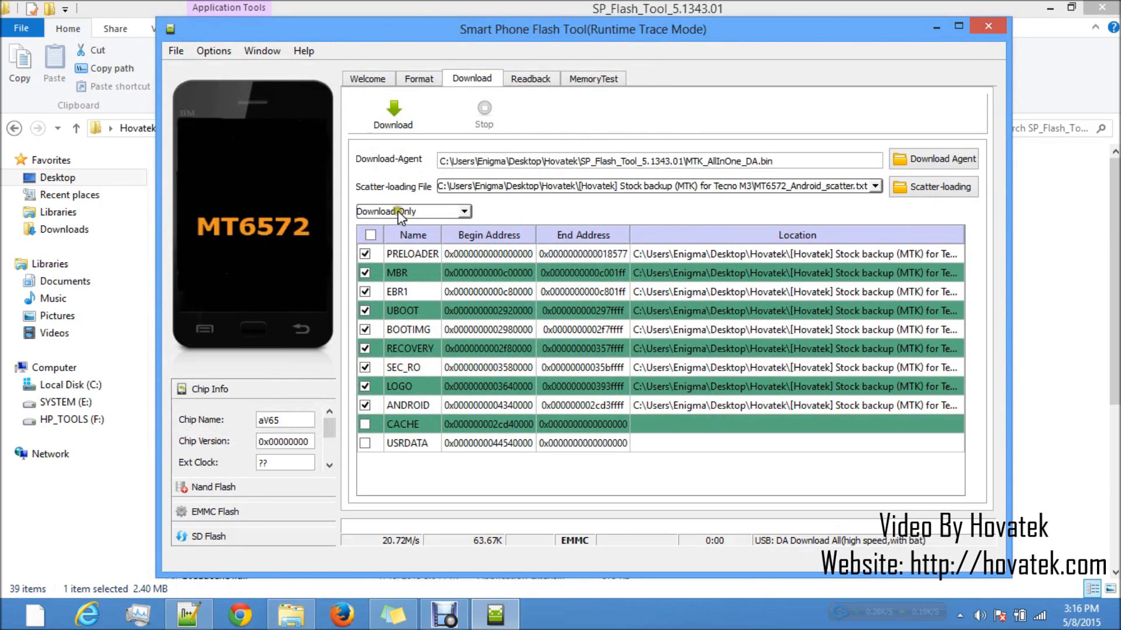
# Begin the Download Only flash of the checked Tecno M3 stock partitions.
pyautogui.click(392, 111)
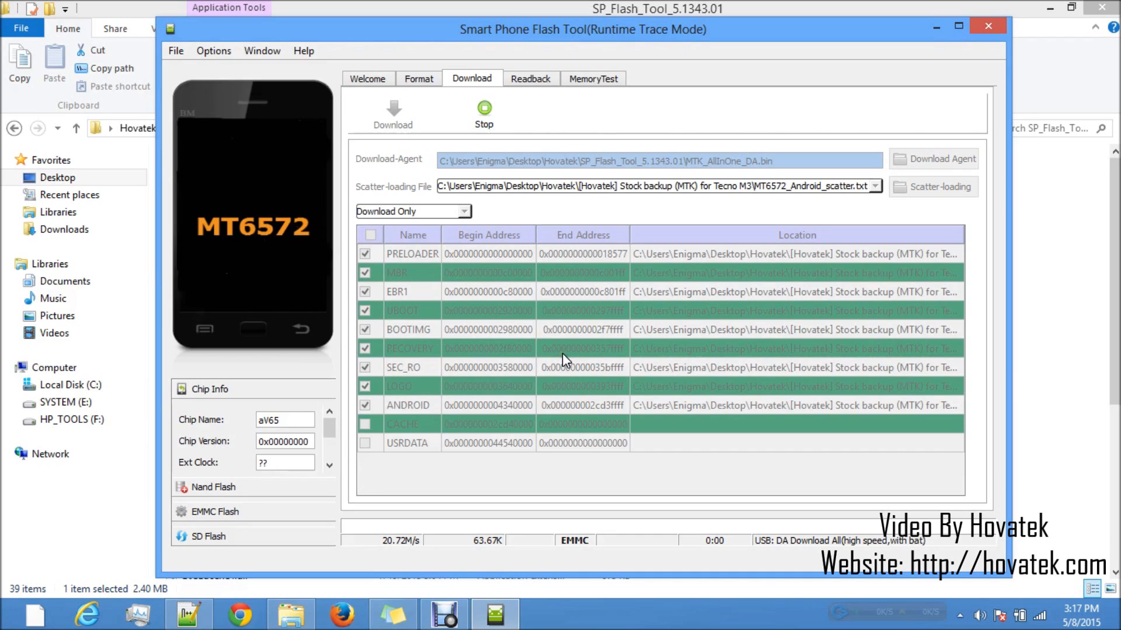
pyautogui.click(392, 110)
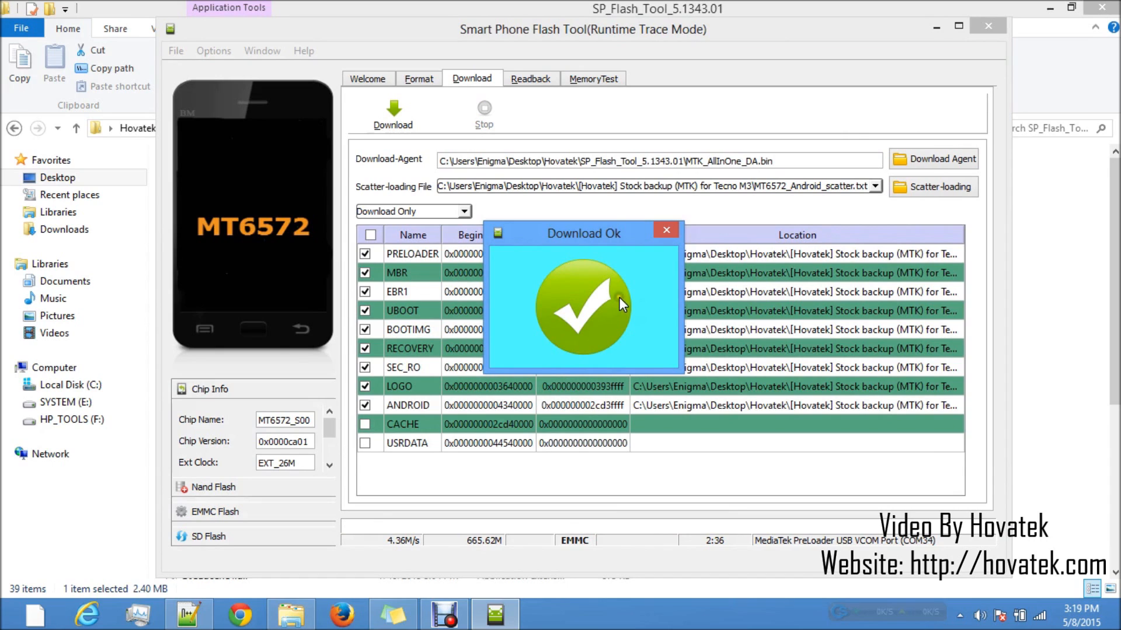
pyautogui.moveTo(667, 276)
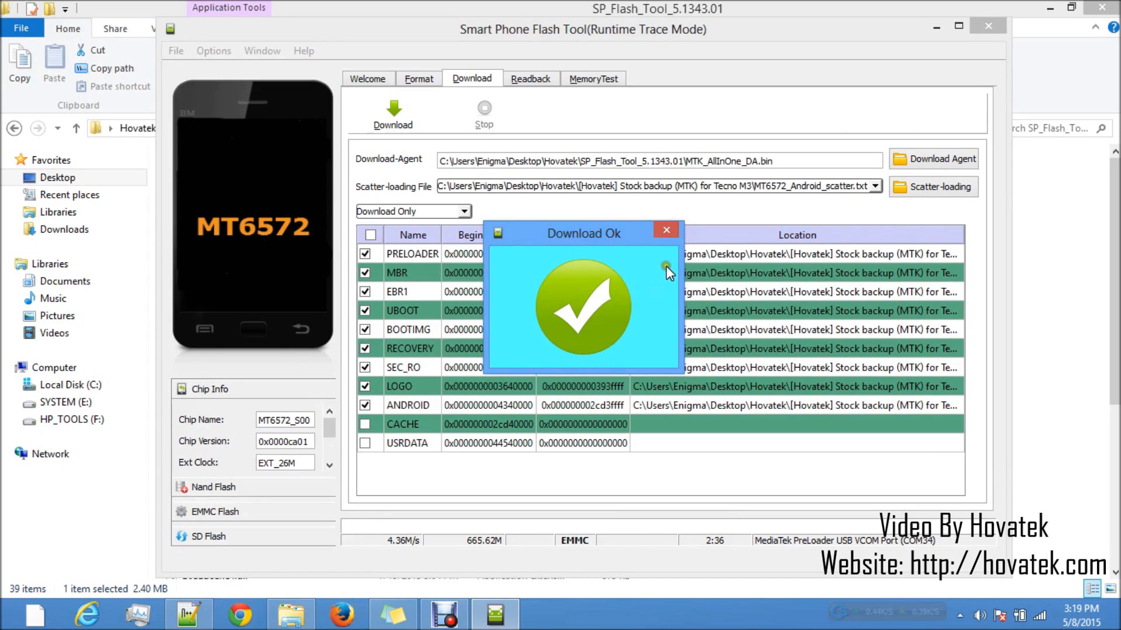
pyautogui.moveTo(672, 247)
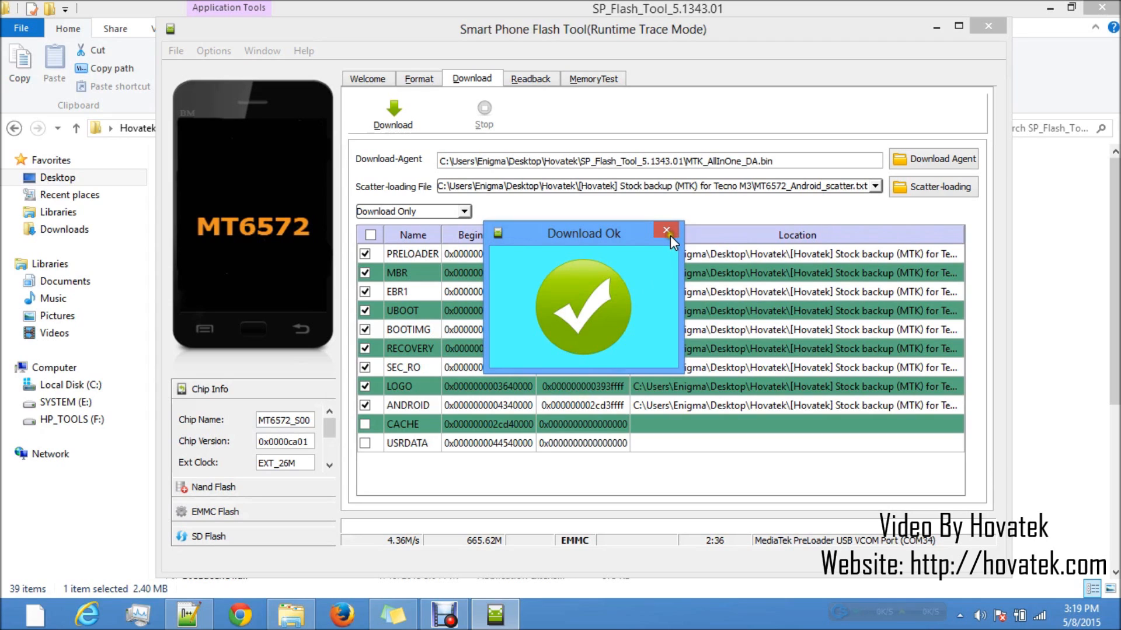
pyautogui.moveTo(696, 268)
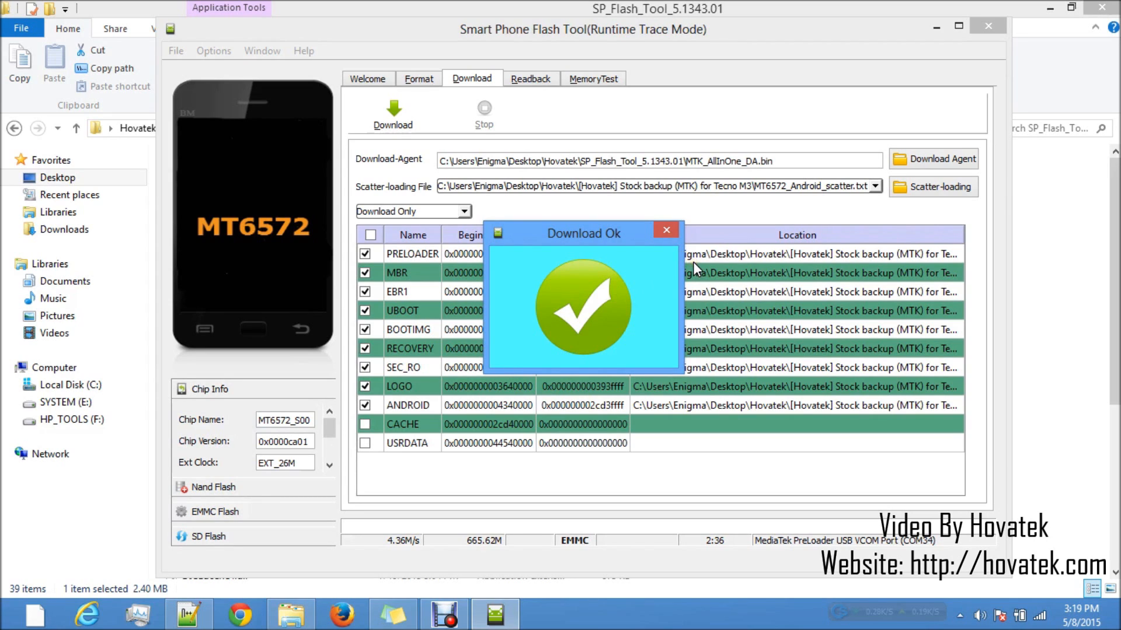